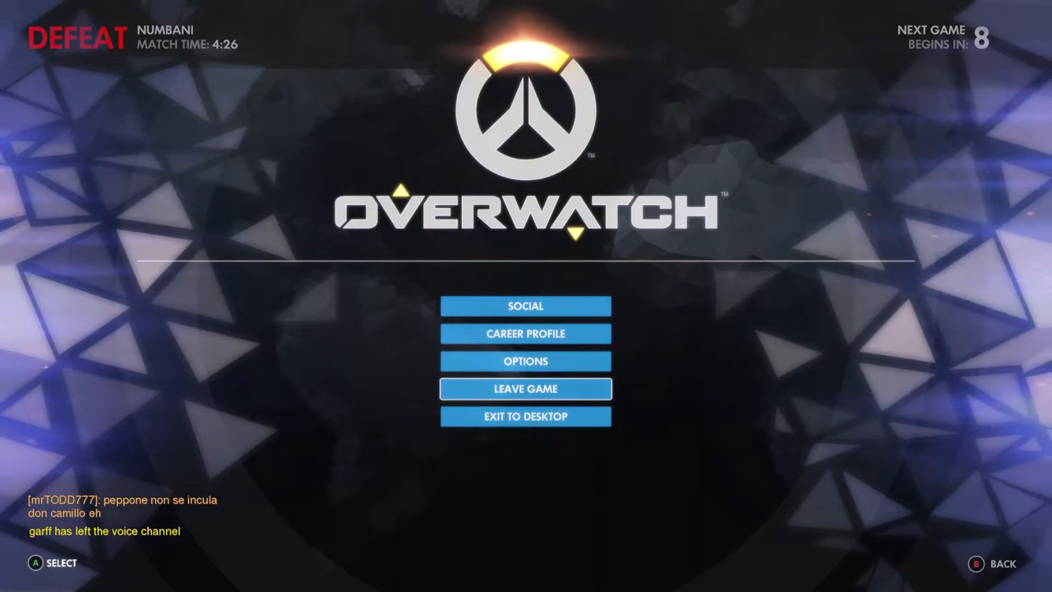
- Leave the finished Numbani match and exit Overwatch to the desktop
click(526, 387)
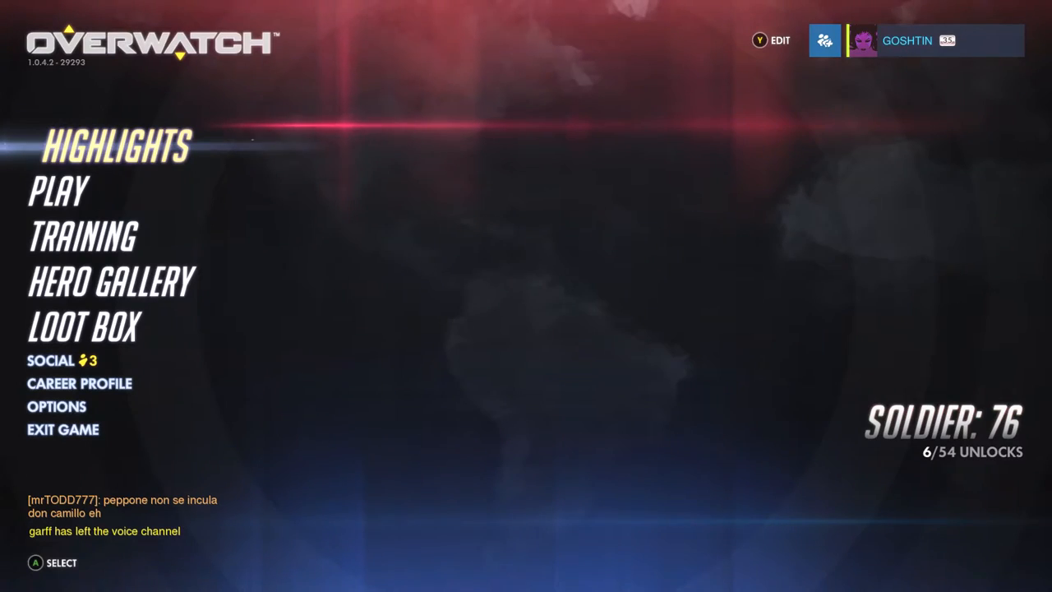
click(51, 360)
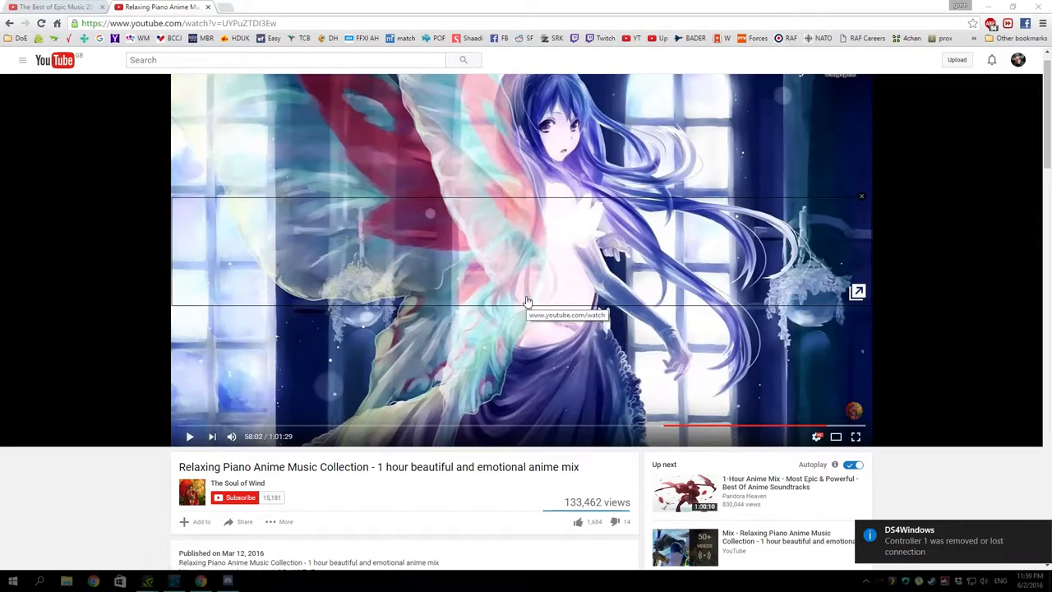
mouse_move(687, 547)
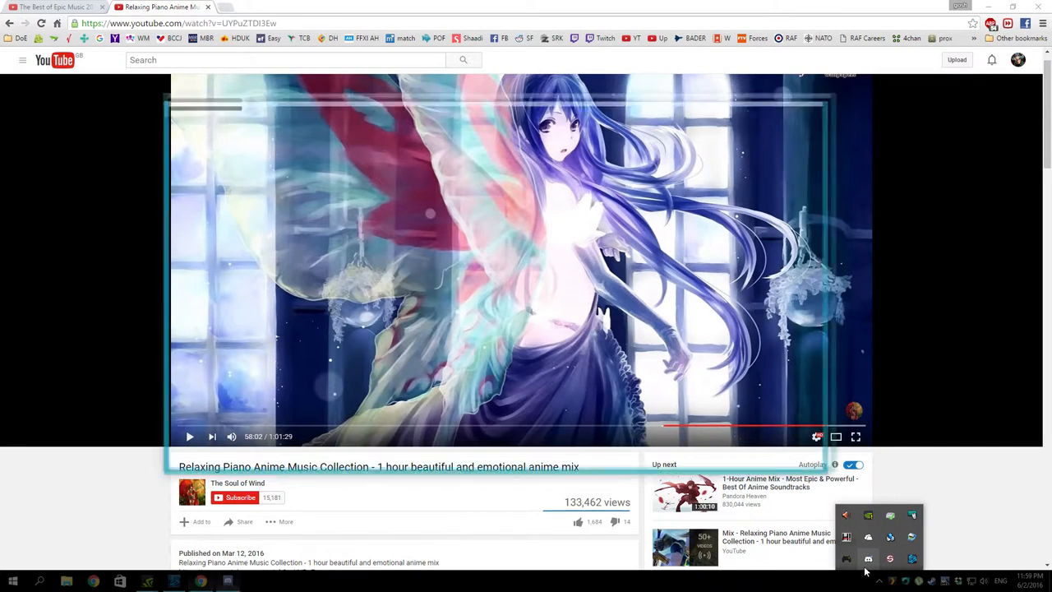
- Restore the Discord window from the tray over the YouTube video
click(868, 558)
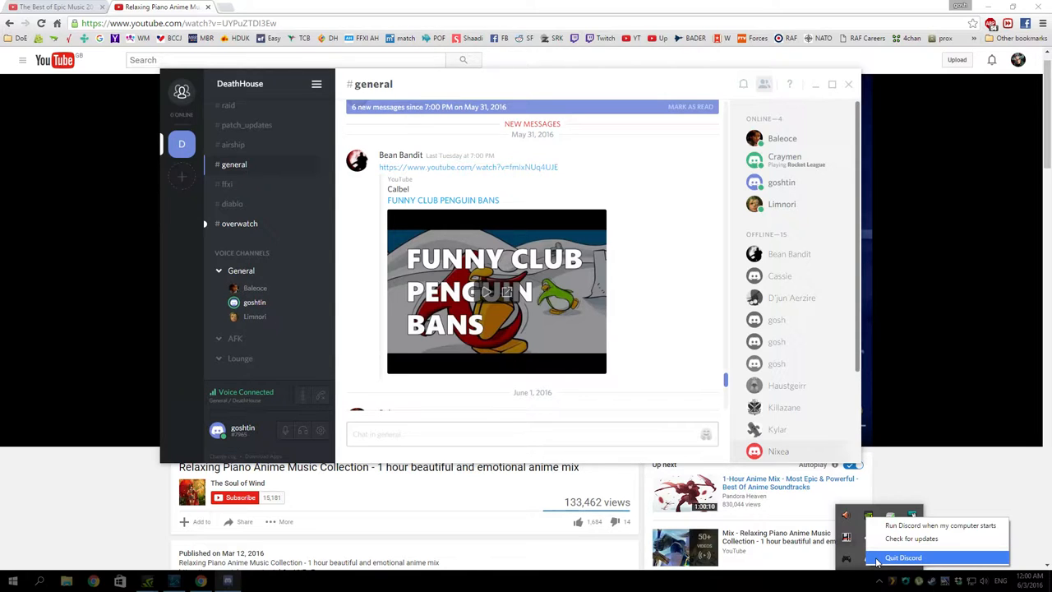
mouse_move(874, 557)
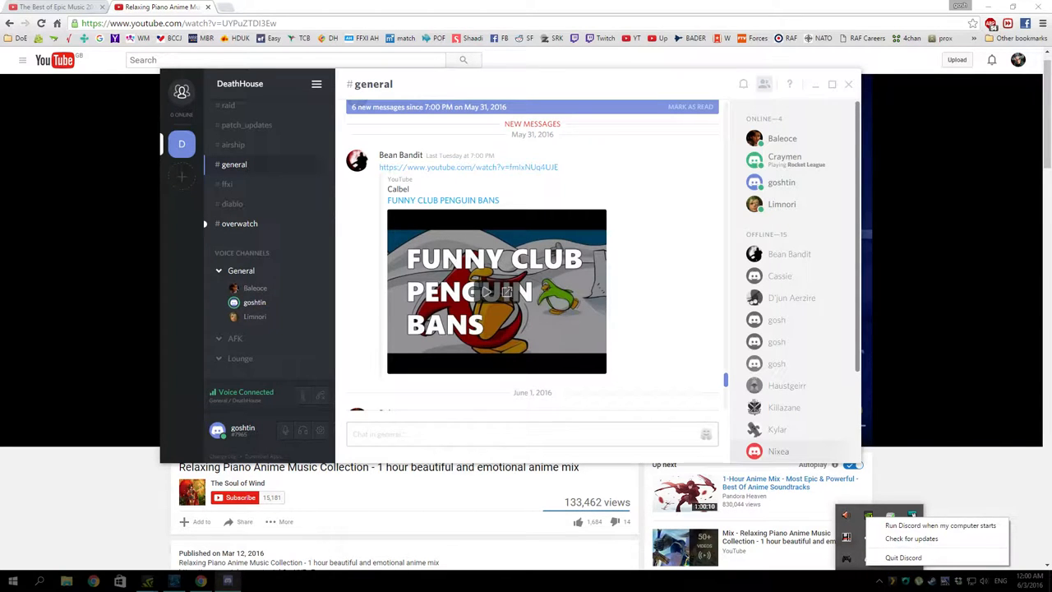
mouse_move(857, 581)
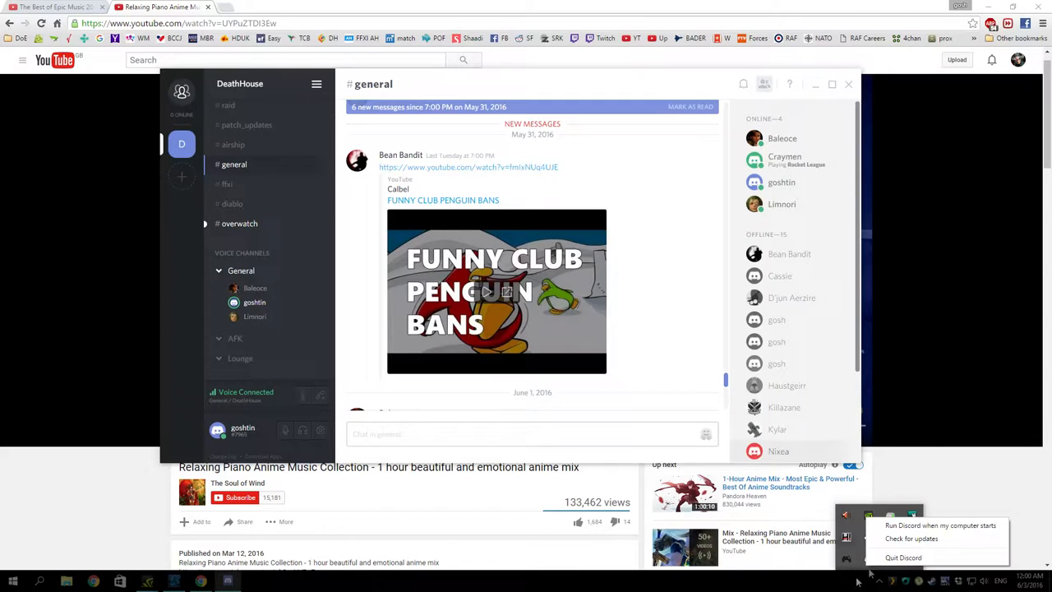
mouse_move(903, 557)
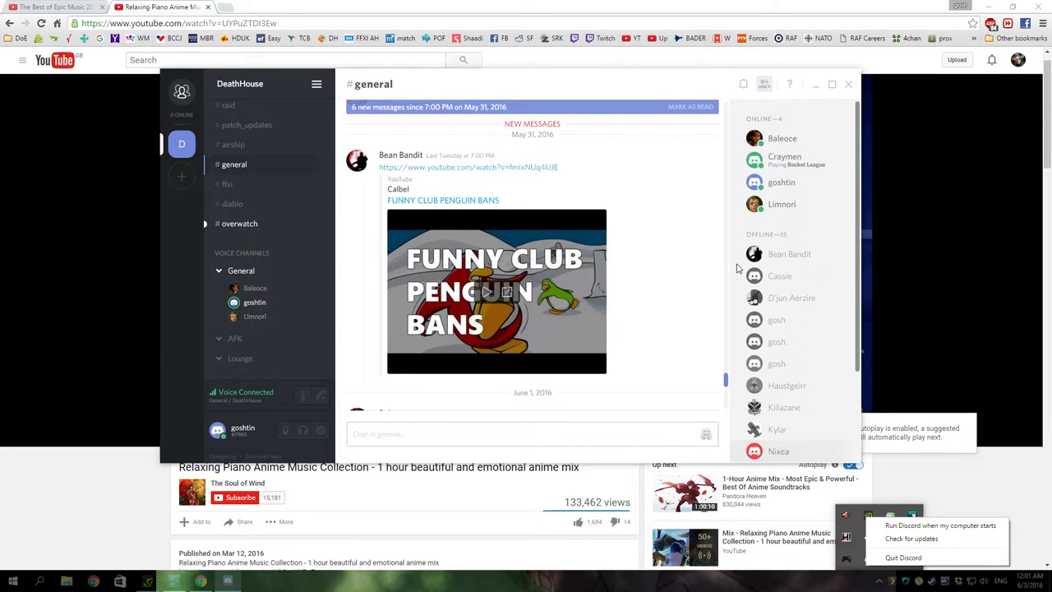
mouse_move(904, 557)
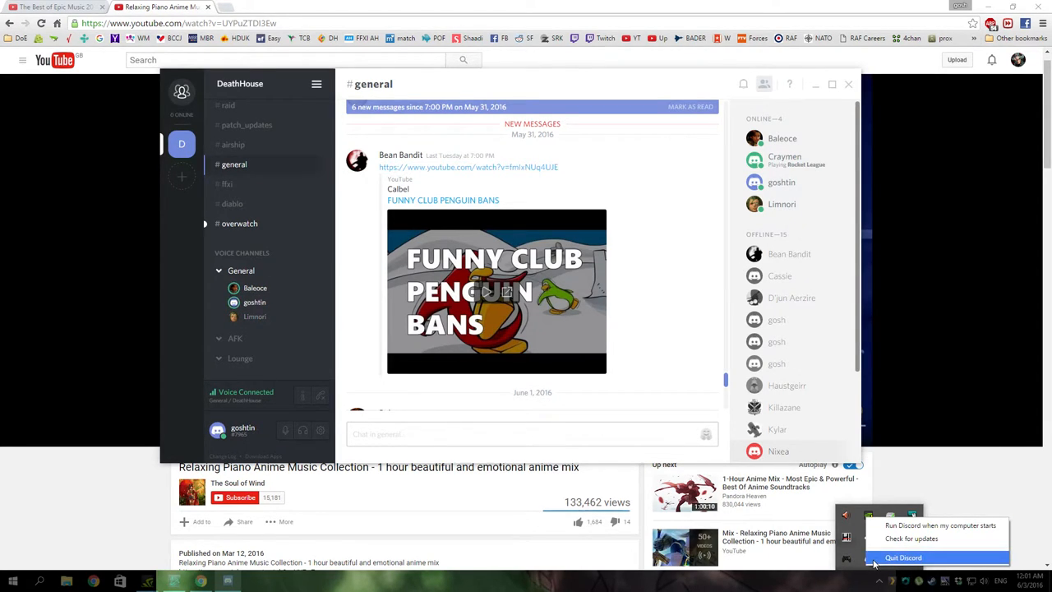